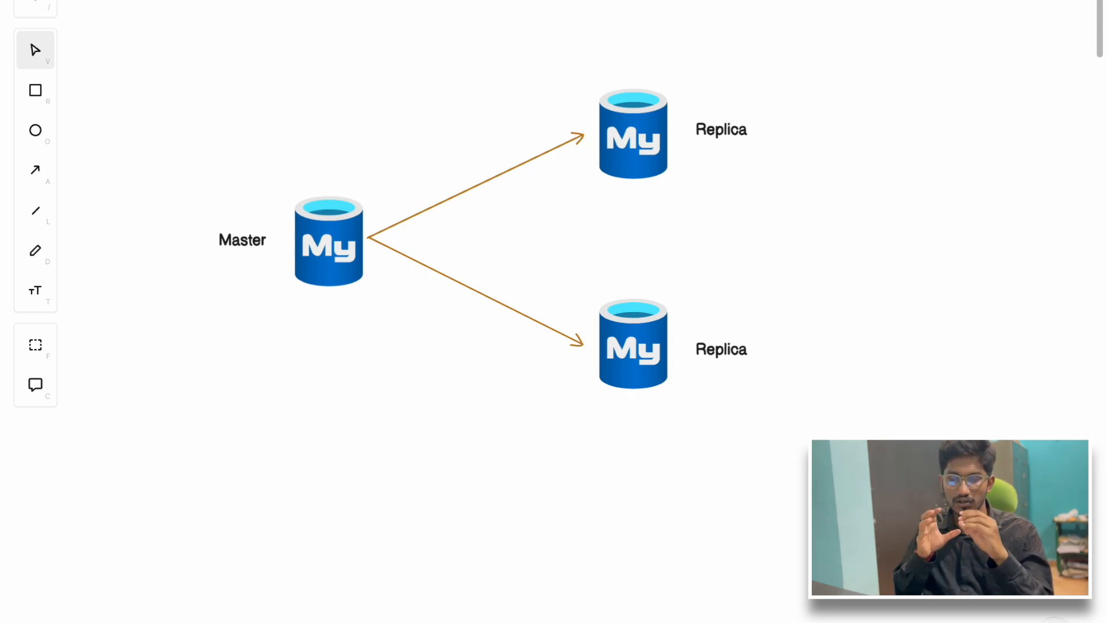
{"action": "mouse_move", "coordinate": [276, 279]}
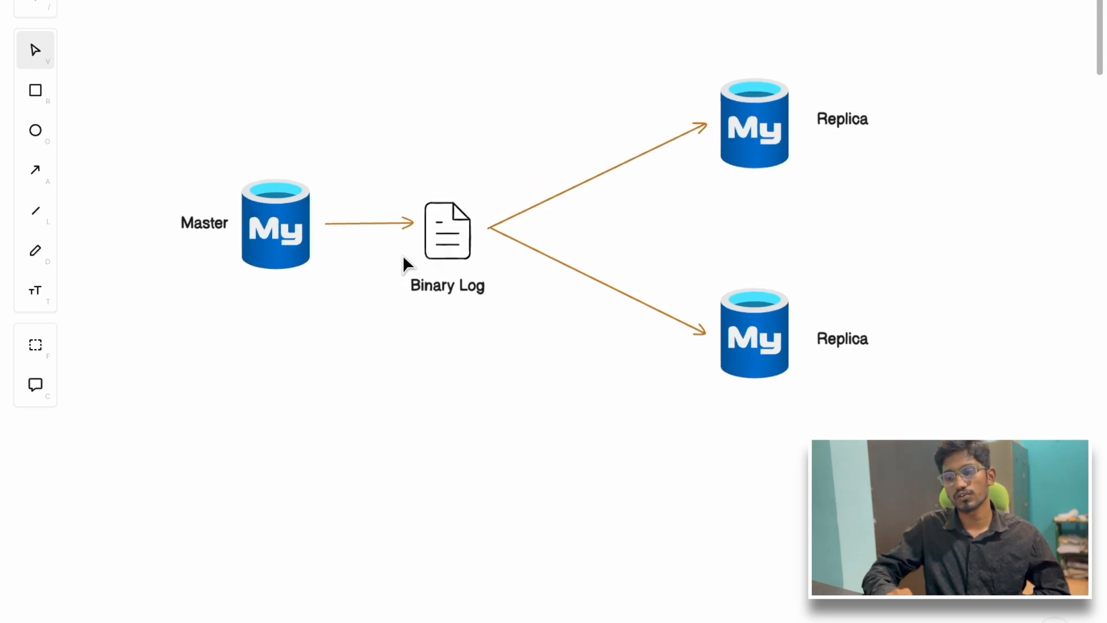
{"action": "mouse_move", "coordinate": [226, 261]}
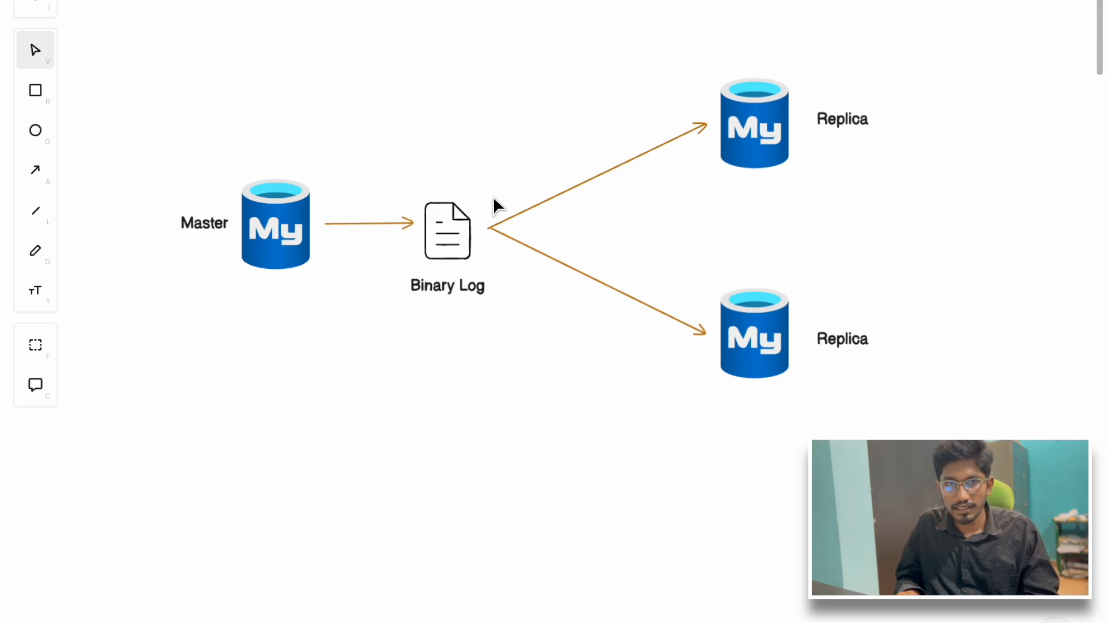
{"action": "mouse_move", "coordinate": [749, 146]}
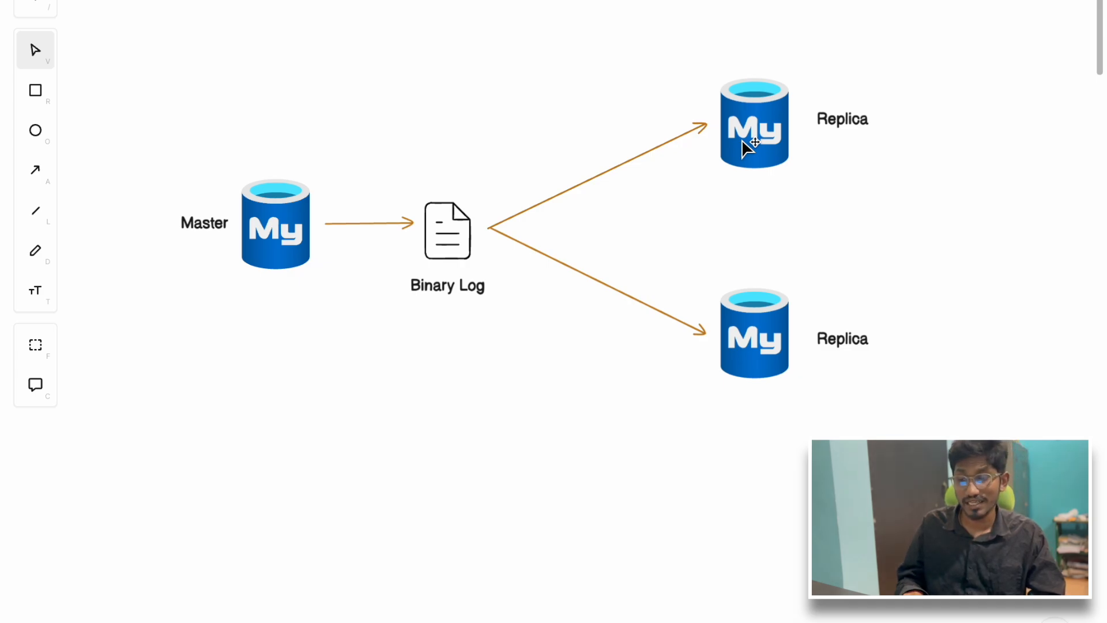
{"action": "mouse_move", "coordinate": [773, 129]}
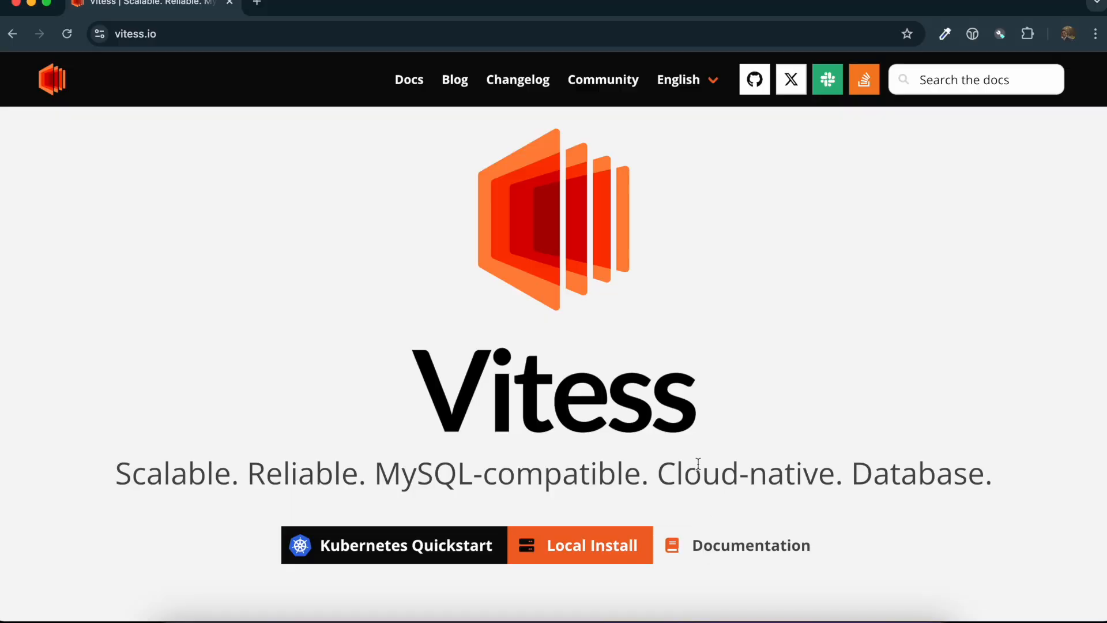
{"action": "scroll", "scroll_direction": "down", "scroll_amount": 3}
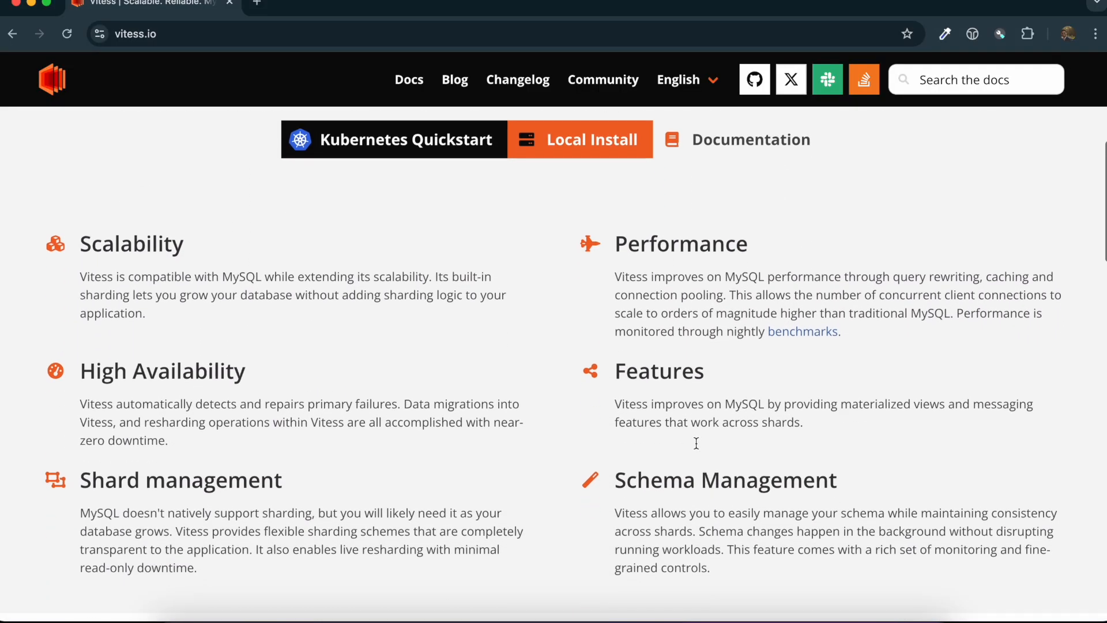
{"action": "scroll", "scroll_direction": "up", "scroll_amount": 3}
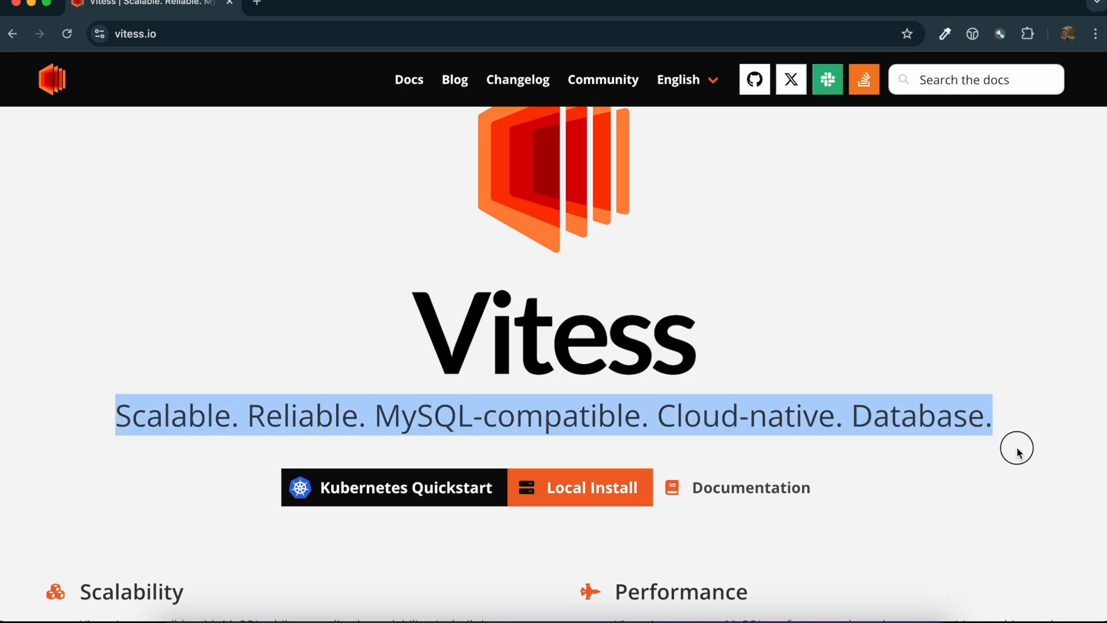
{"action": "scroll", "scroll_direction": "down", "scroll_amount": 3}
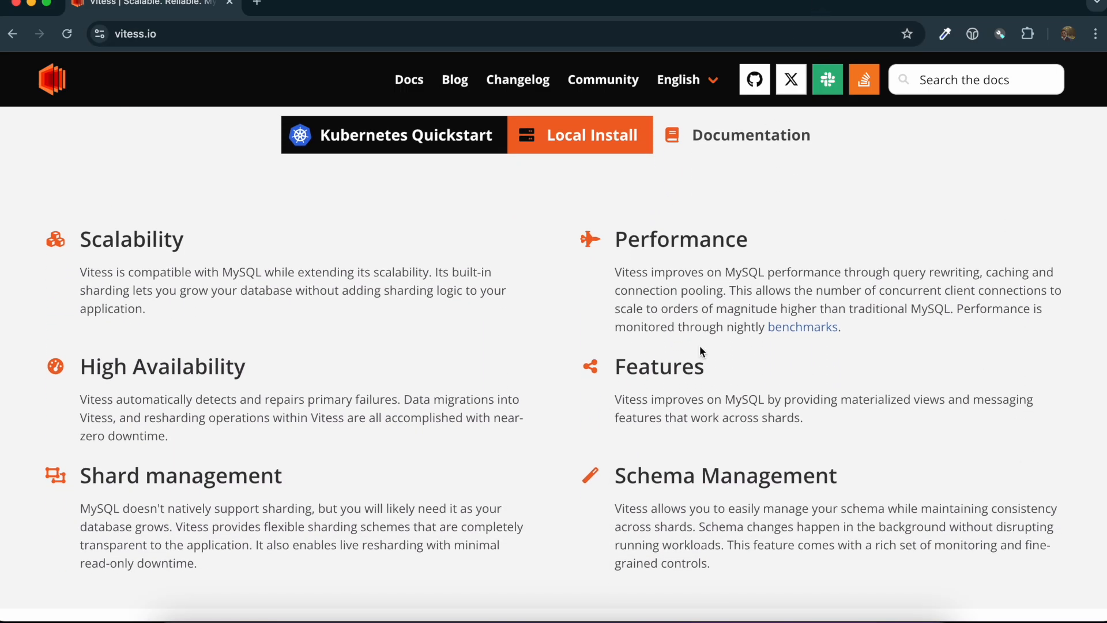
{"action": "scroll", "scroll_direction": "down", "scroll_amount": 3}
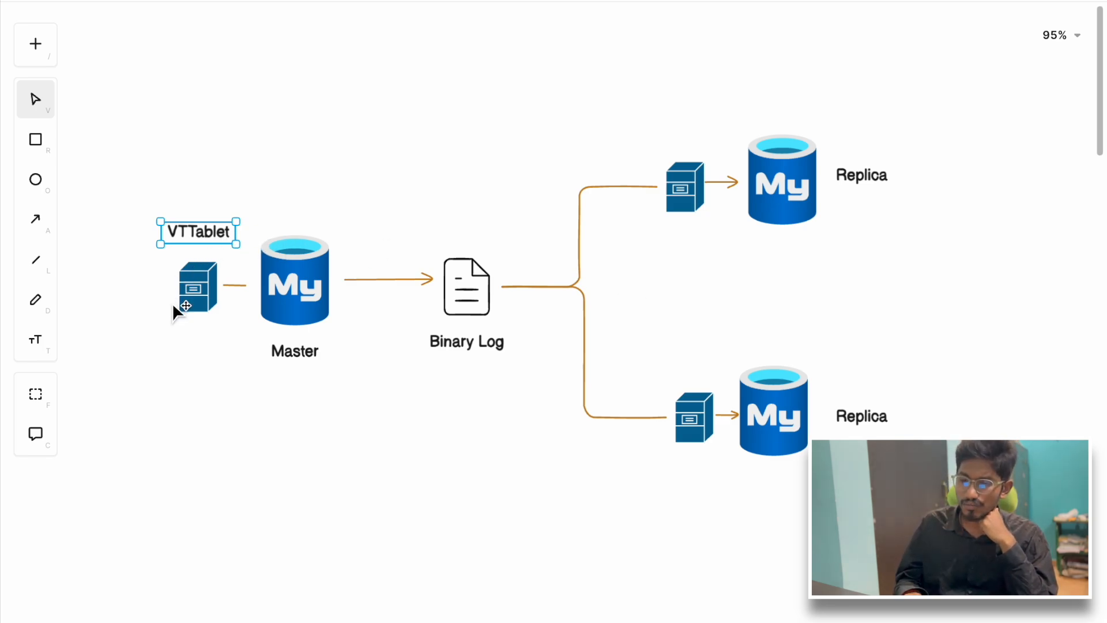
{"action": "mouse_move", "coordinate": [212, 293]}
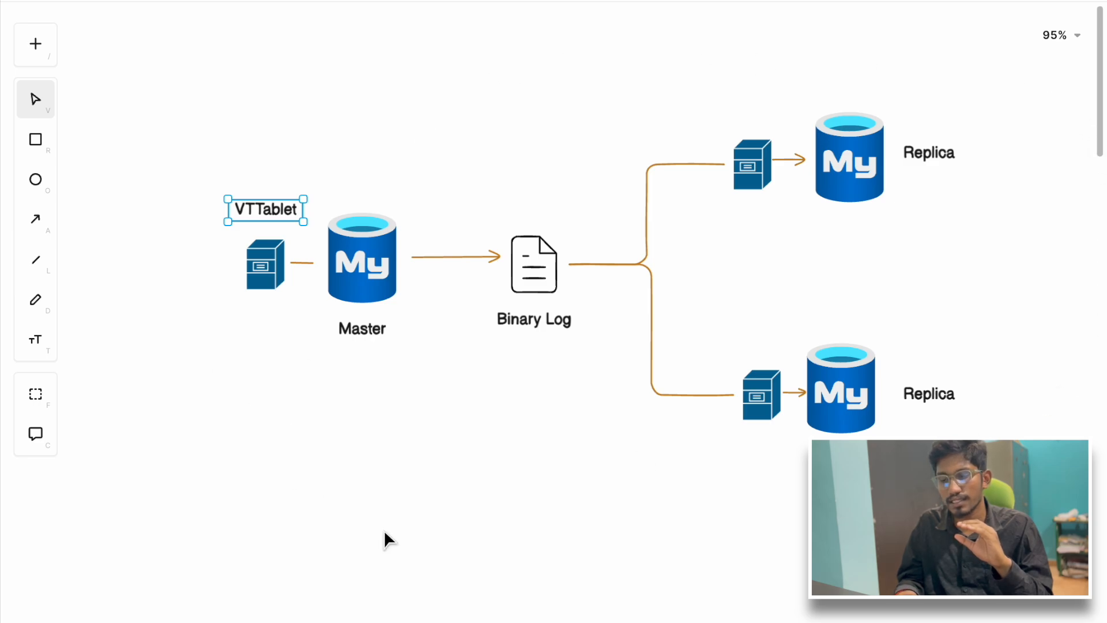
{"action": "scroll", "scroll_direction": "down", "scroll_amount": 3}
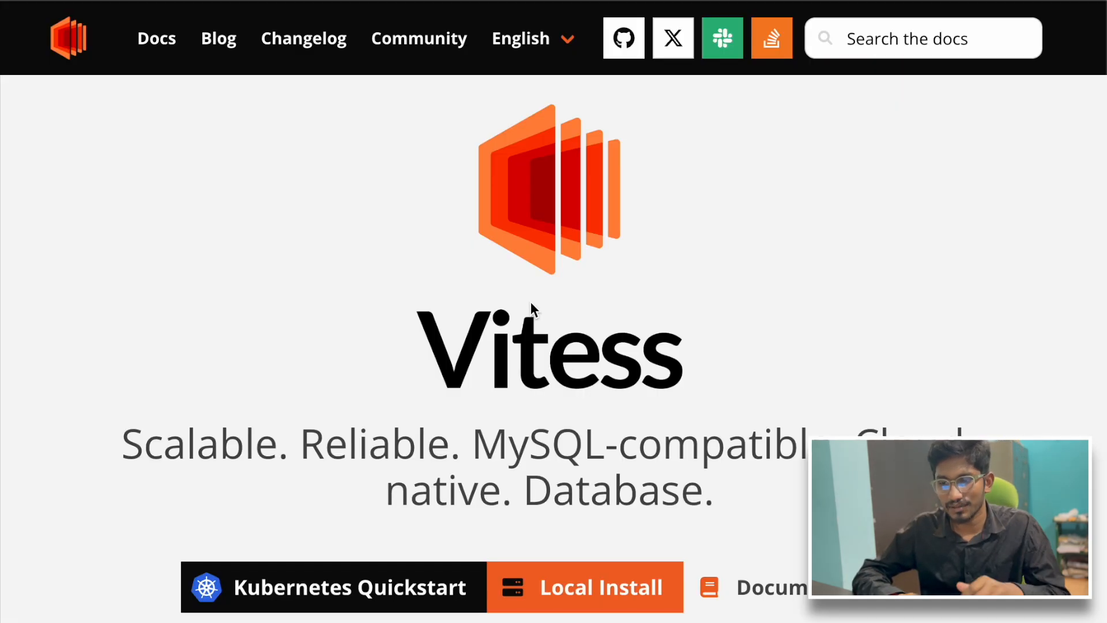
{"action": "scroll", "scroll_direction": "down", "scroll_amount": 3}
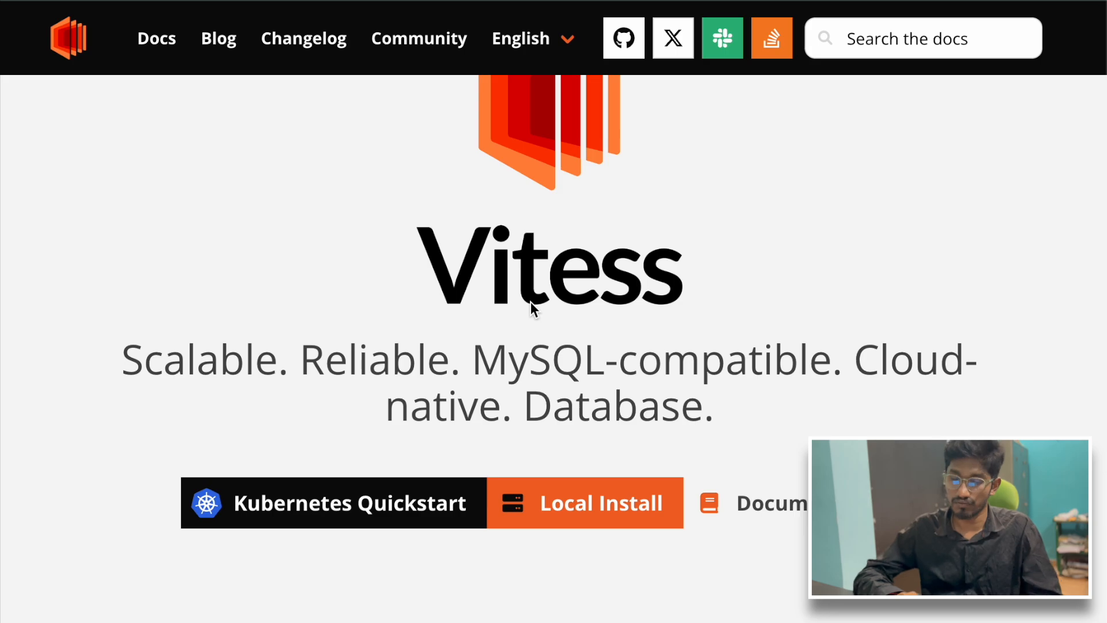
{"action": "scroll", "scroll_direction": "down", "scroll_amount": 3}
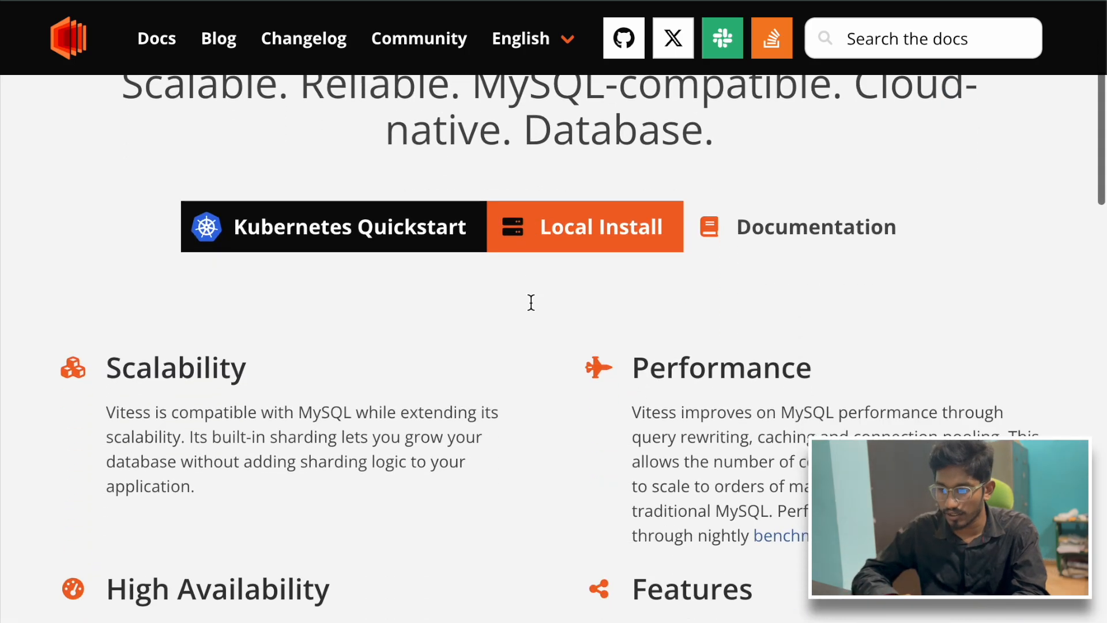
{"action": "scroll", "scroll_direction": "down", "scroll_amount": 3}
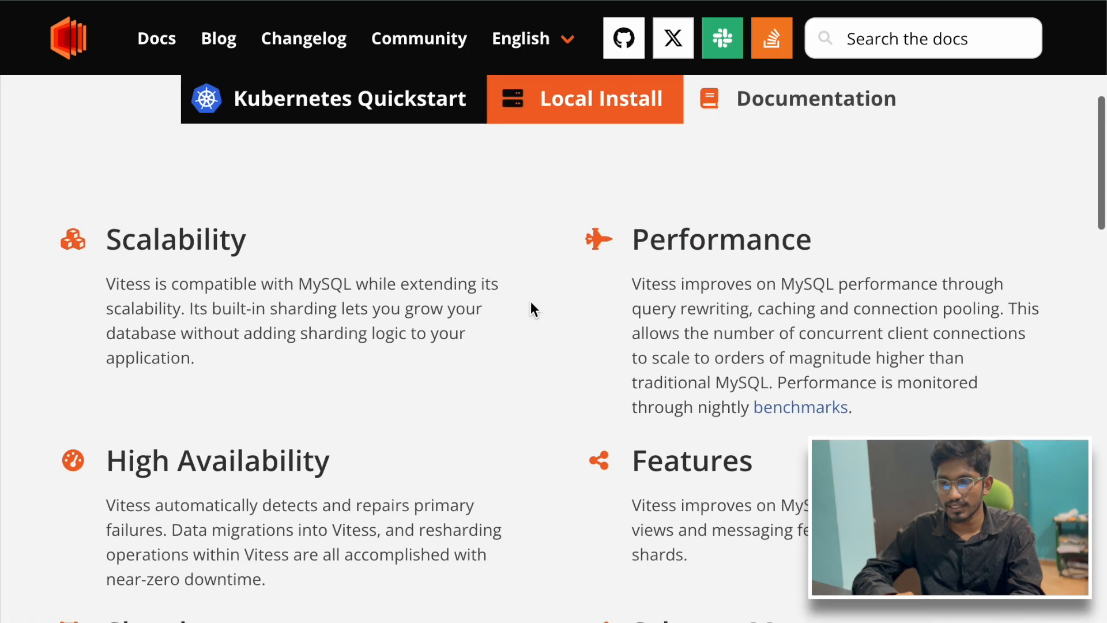
{"action": "scroll", "scroll_direction": "down", "scroll_amount": 3}
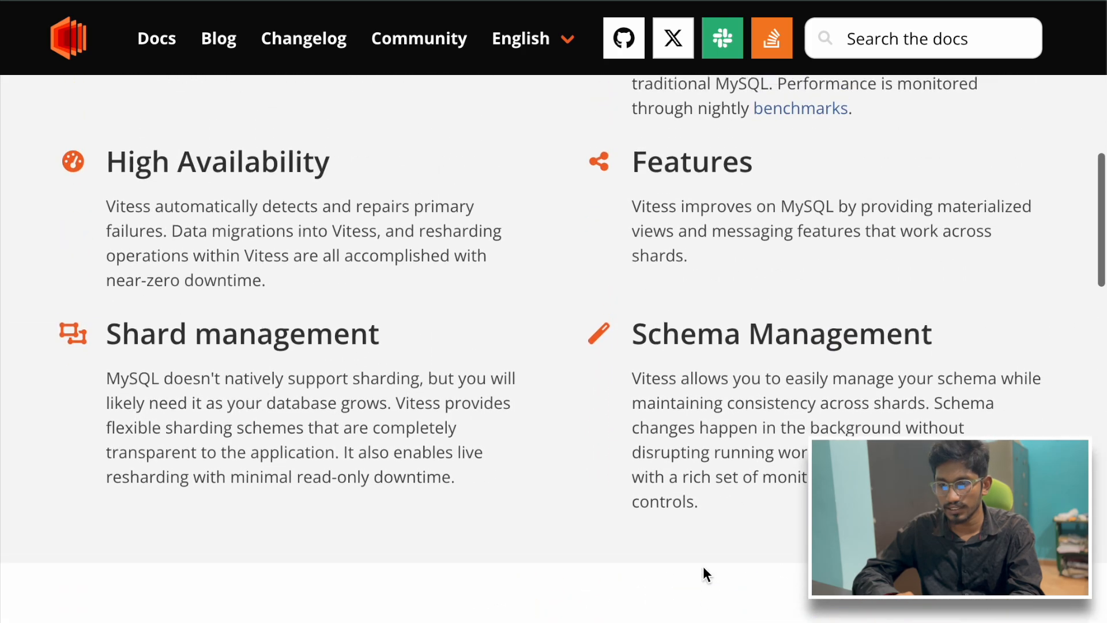
{"action": "scroll", "scroll_direction": "down", "scroll_amount": 3}
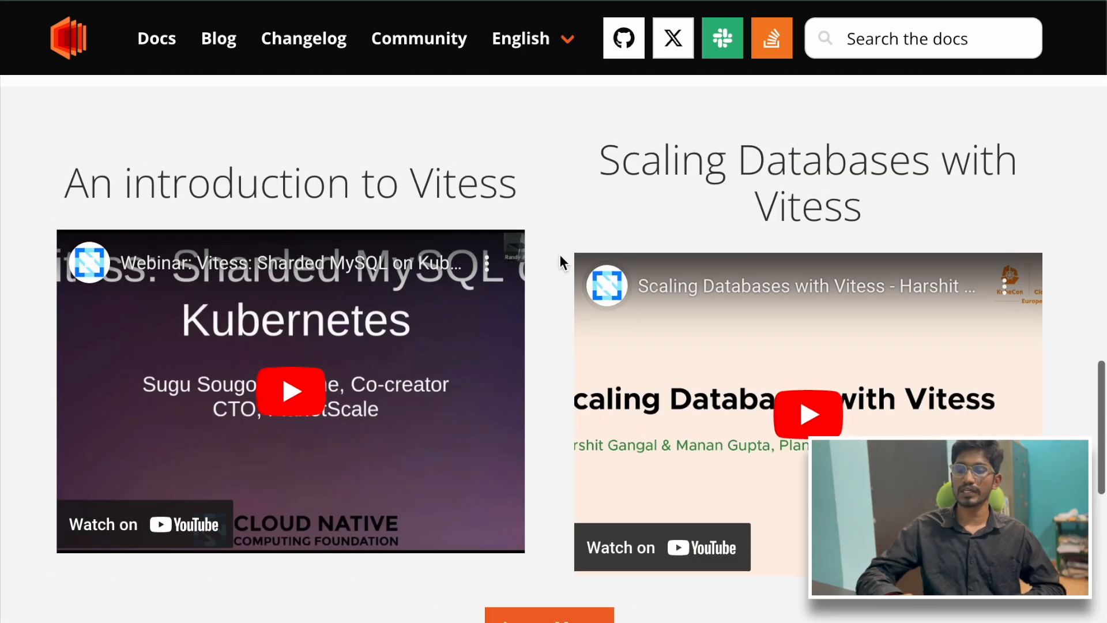
{"action": "scroll", "scroll_direction": "down", "scroll_amount": 3}
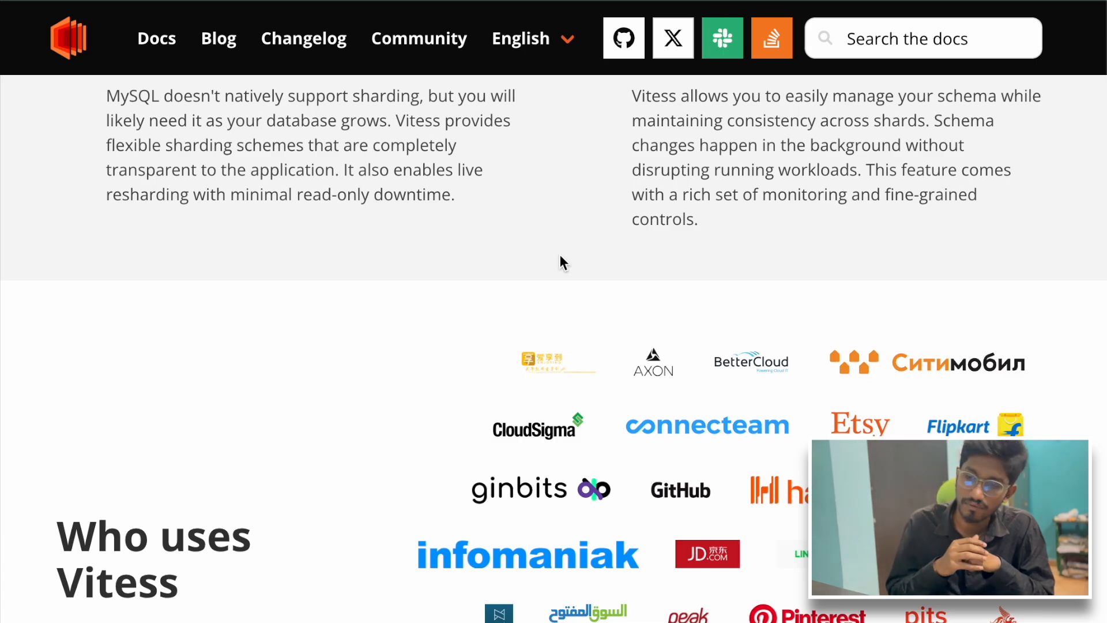
{"action": "scroll", "scroll_direction": "up", "scroll_amount": 3}
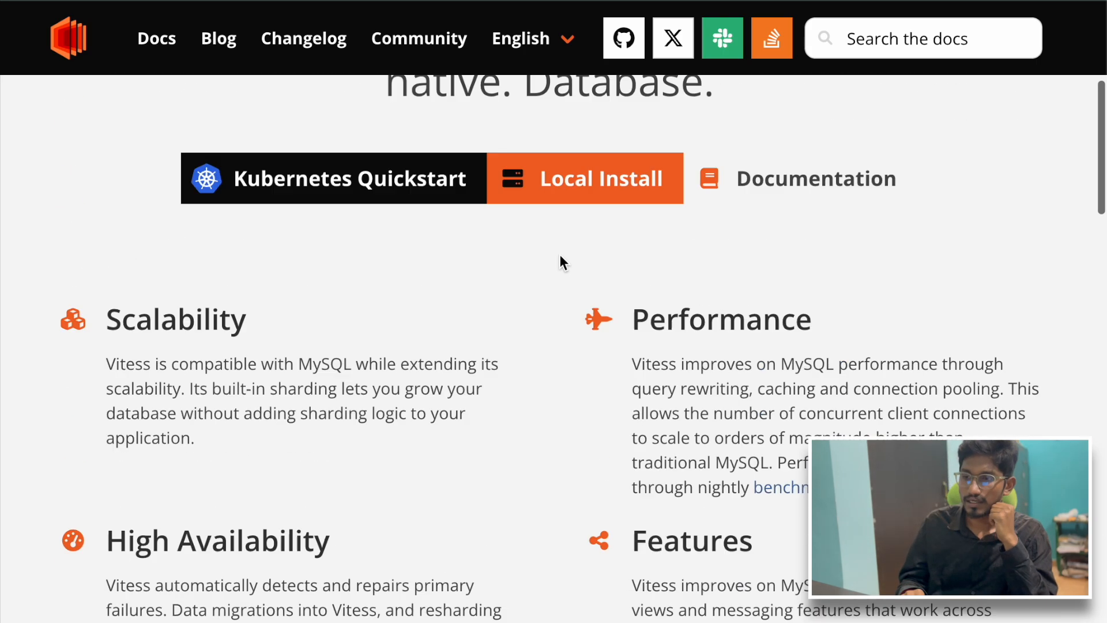